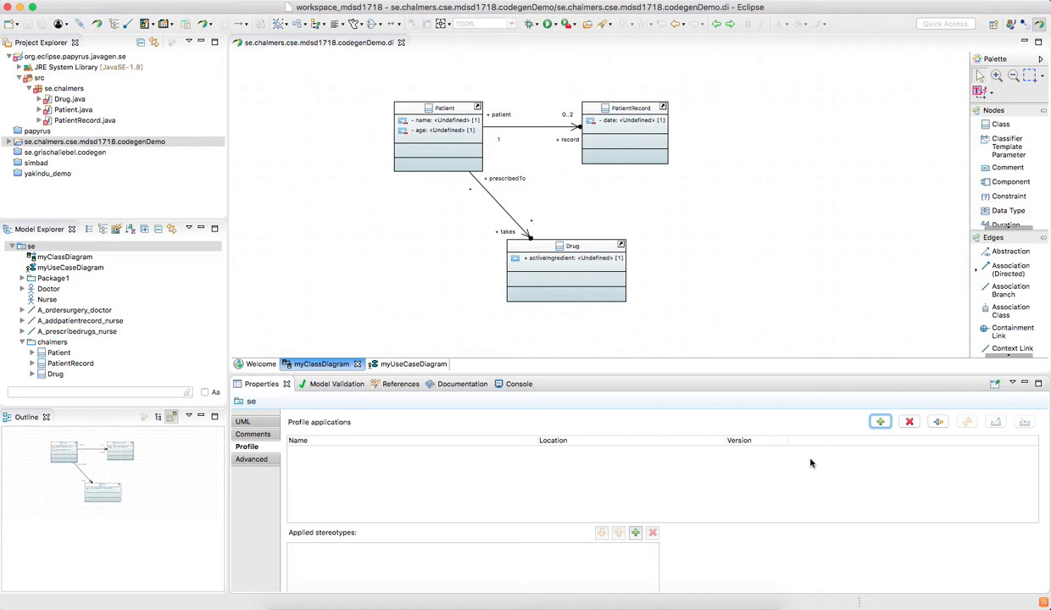
# Open the profile list under Profile applications to choose Codegen and PapyrusJava for the se model
pyautogui.click(880, 421)
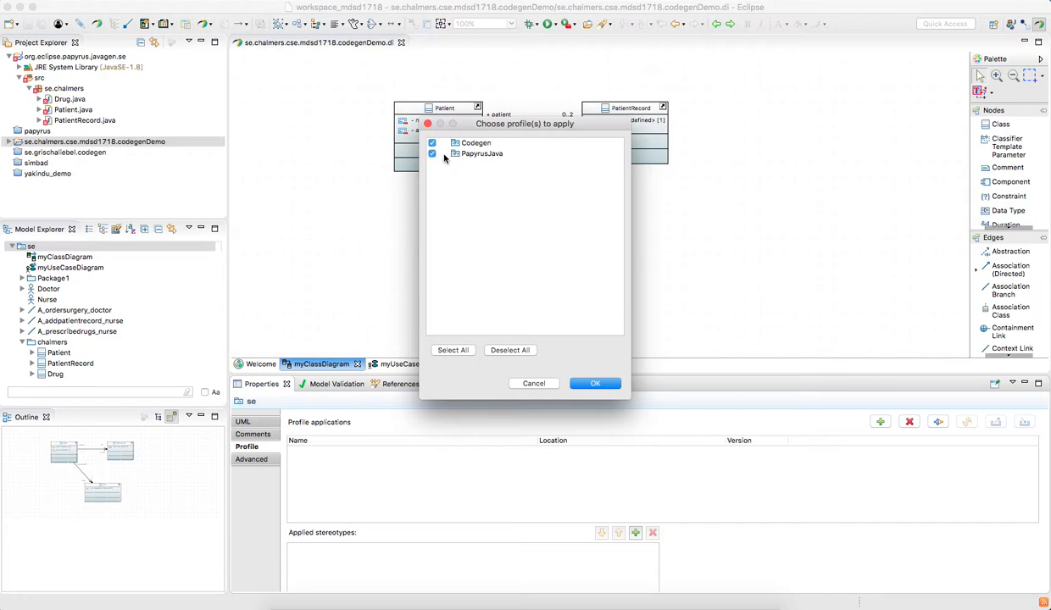
pyautogui.click(595, 383)
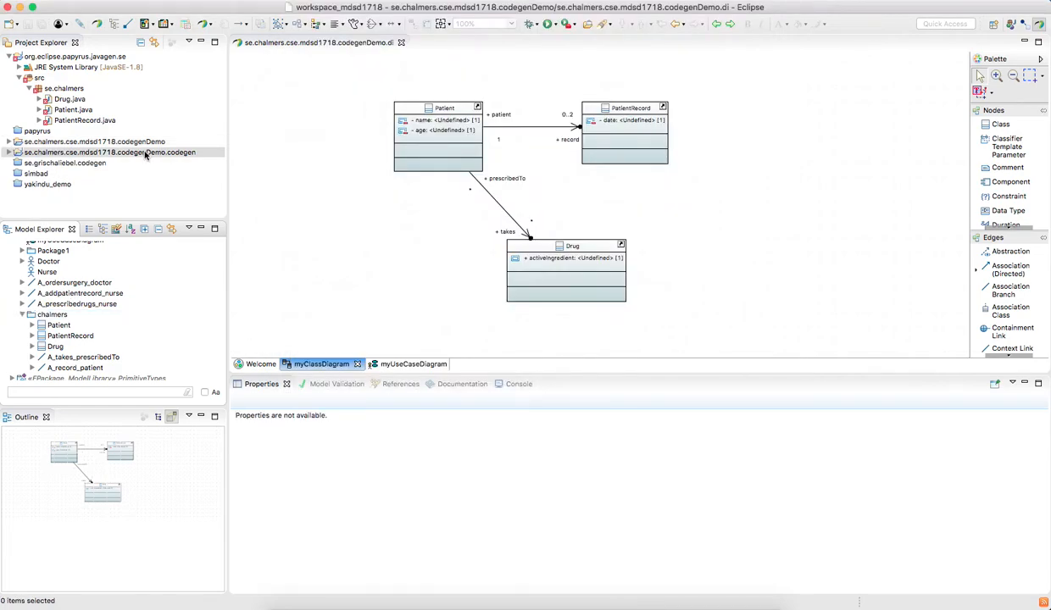
# Right-click the root <<Project>> se model element to show its actions
pyautogui.rightClick(38, 246)
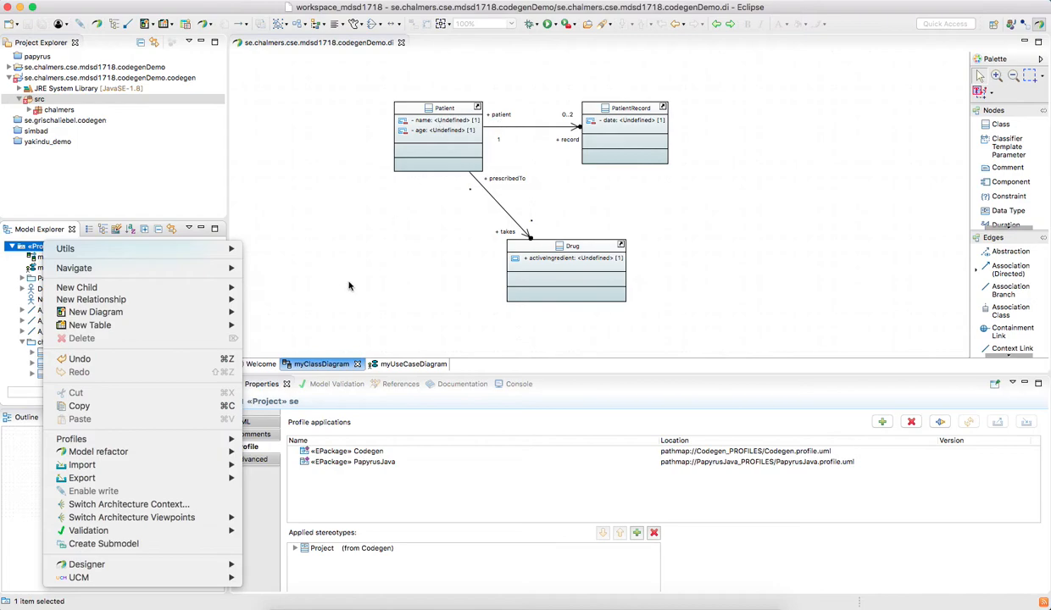